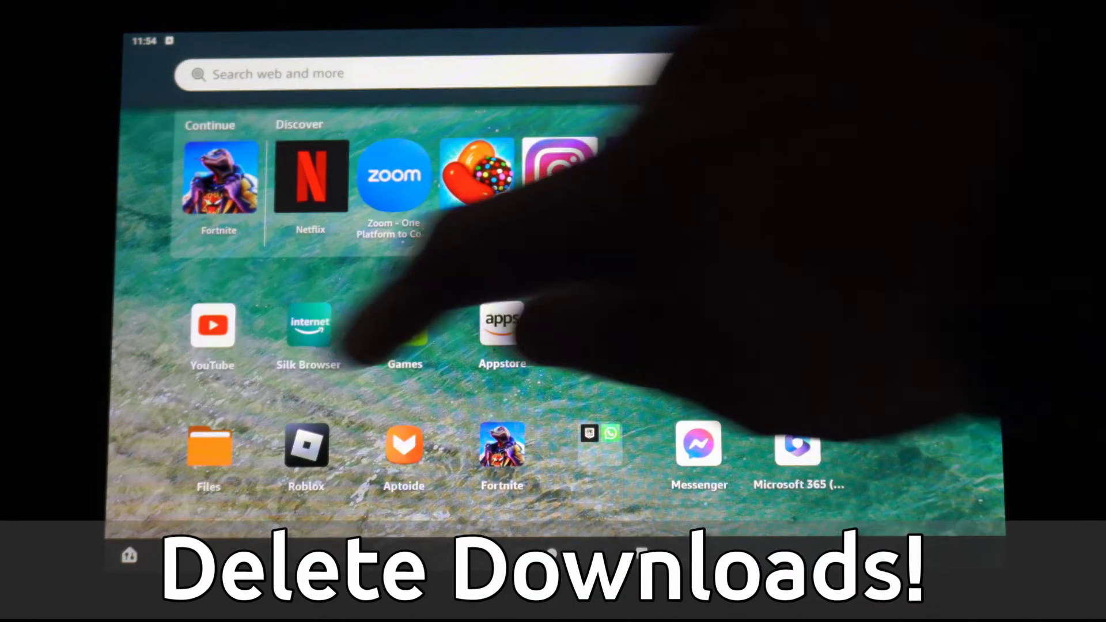
Open the Storage page from the quick settings Storage tile.
{"action": "left_click", "coordinate": [209, 445]}
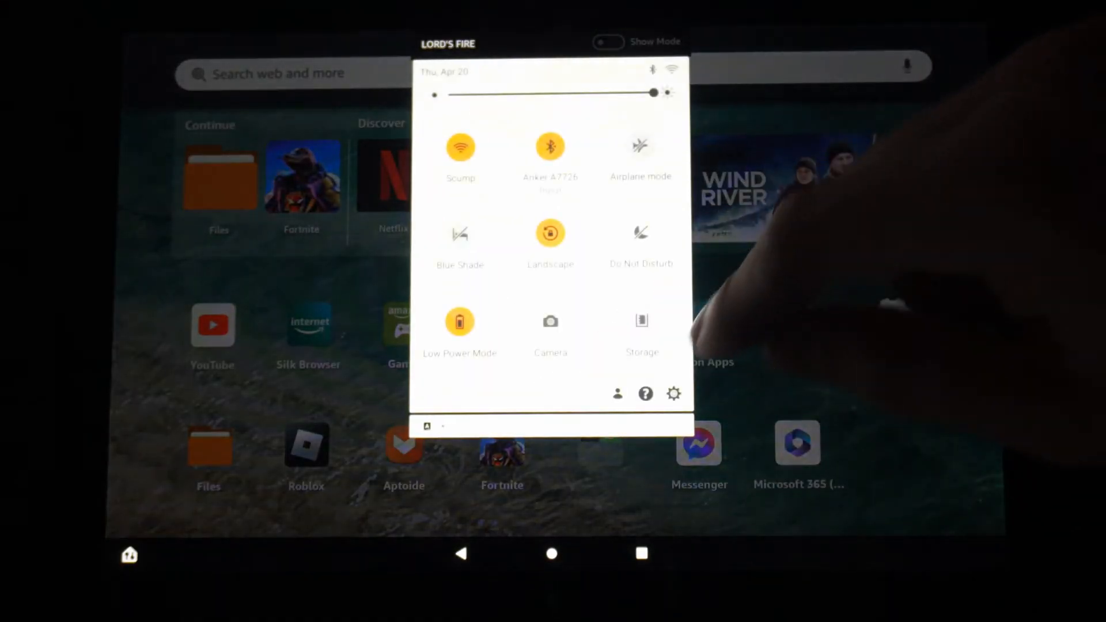
{"action": "left_click", "coordinate": [673, 393]}
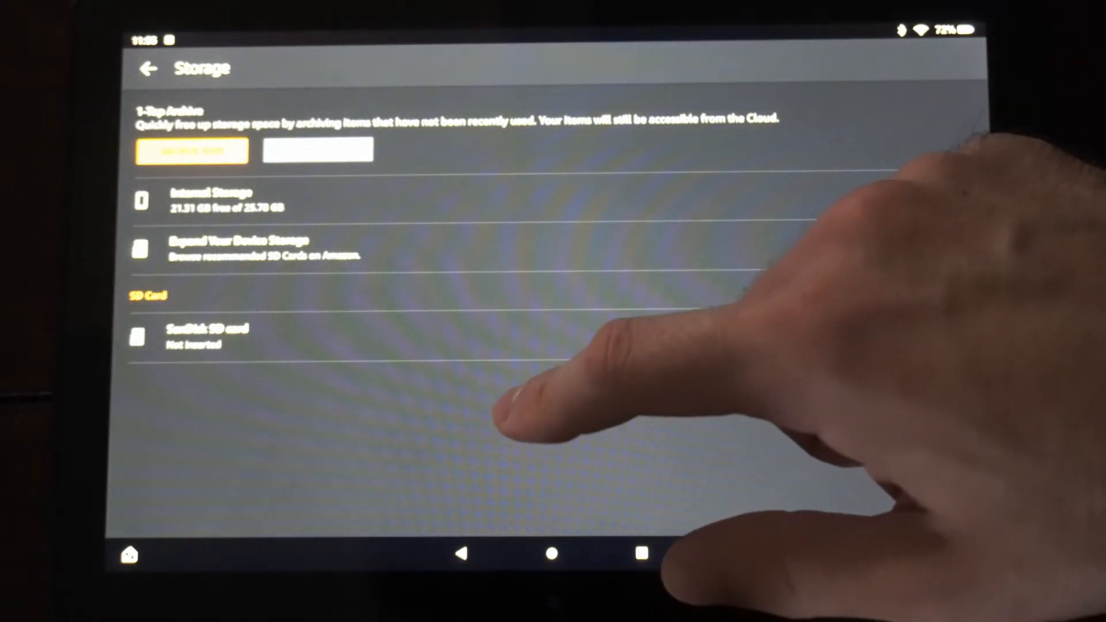
Open the Internal Storage details from the storage overview.
{"action": "left_click", "coordinate": [210, 198]}
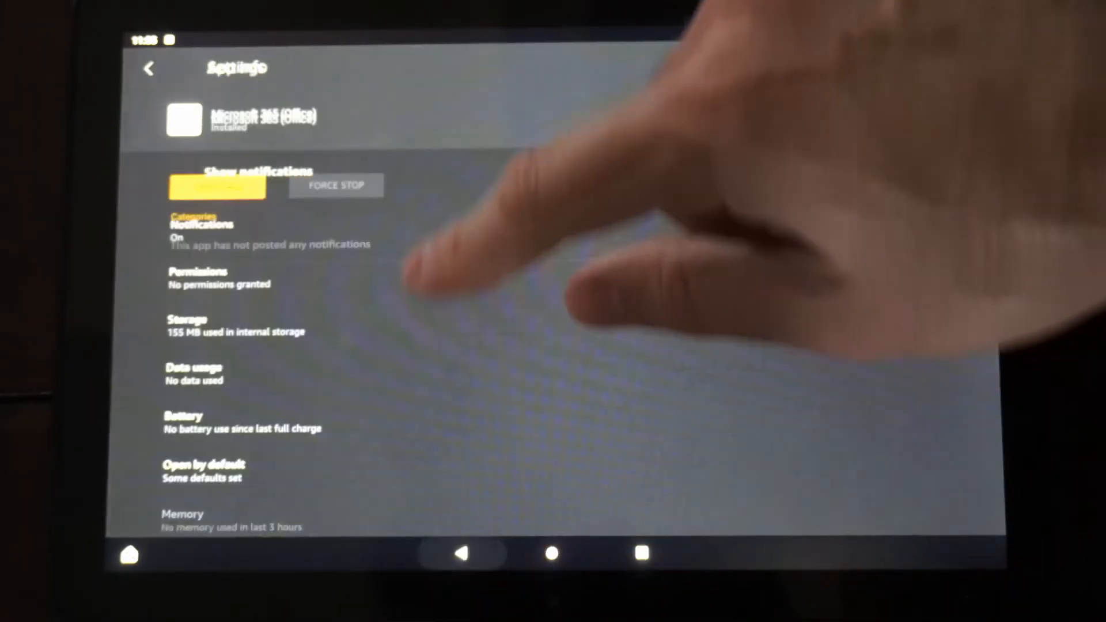
Uninstall Microsoft 365 (Office) and confirm the removal with OK.
{"action": "left_click", "coordinate": [217, 185]}
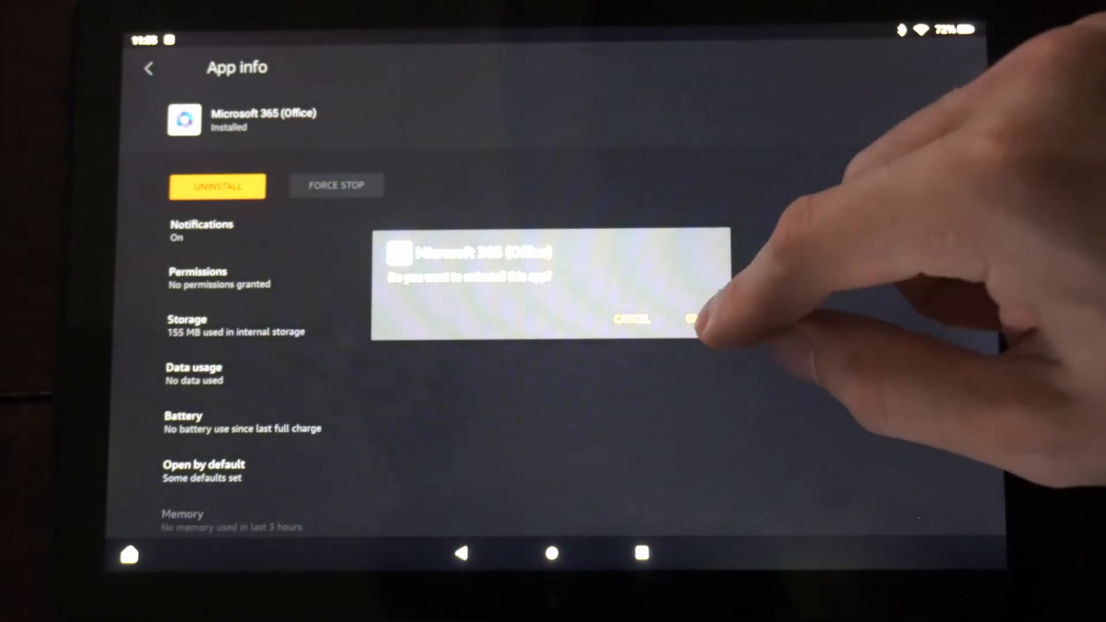
{"action": "left_click", "coordinate": [694, 317]}
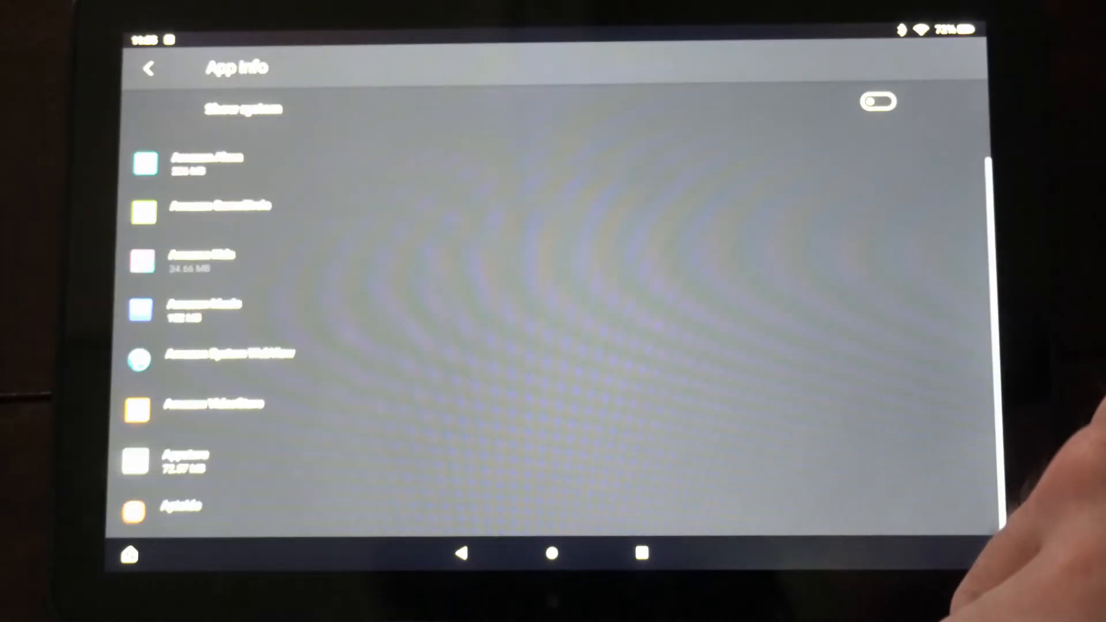
Review internal storage, now 21.36 GB free, then open 1-Tap Archive from Storage.
{"action": "left_click", "coordinate": [149, 68]}
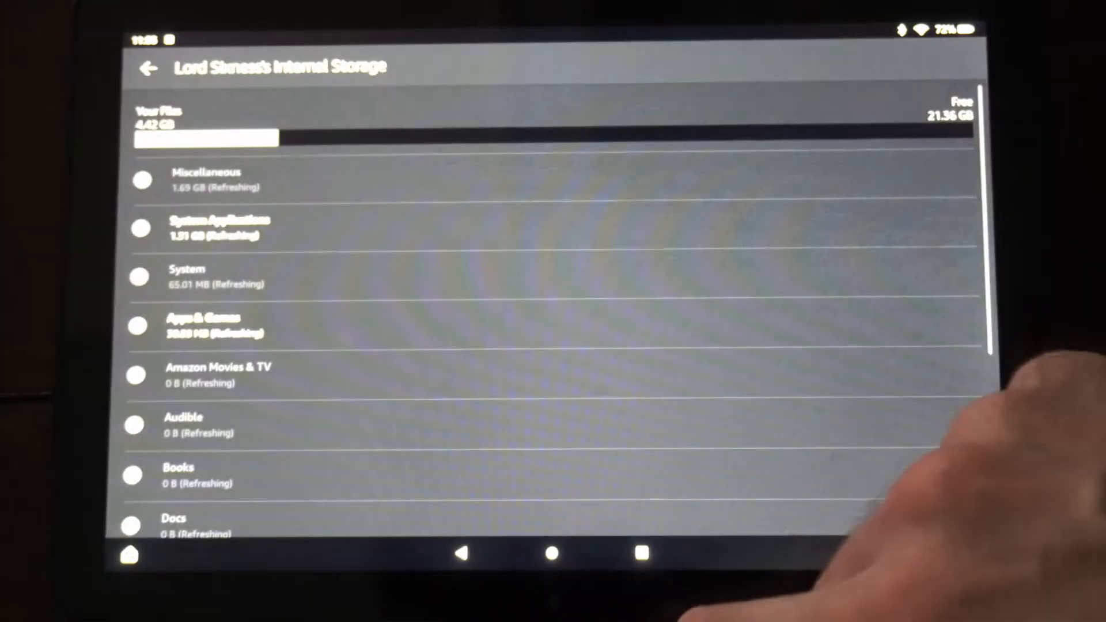
{"action": "left_click", "coordinate": [139, 276]}
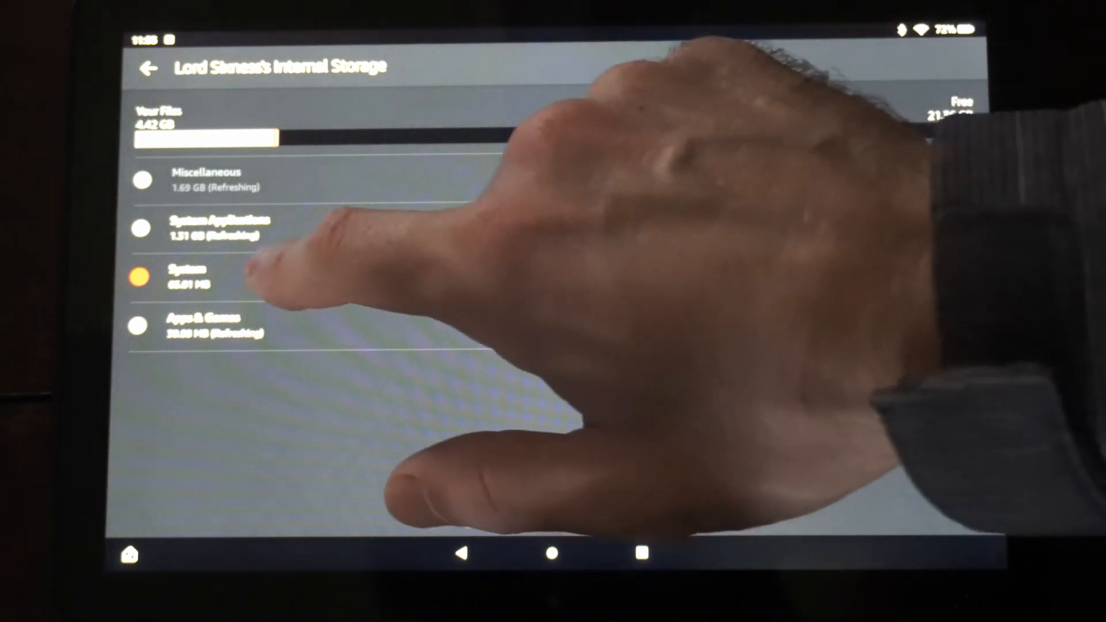
{"action": "left_click", "coordinate": [148, 67]}
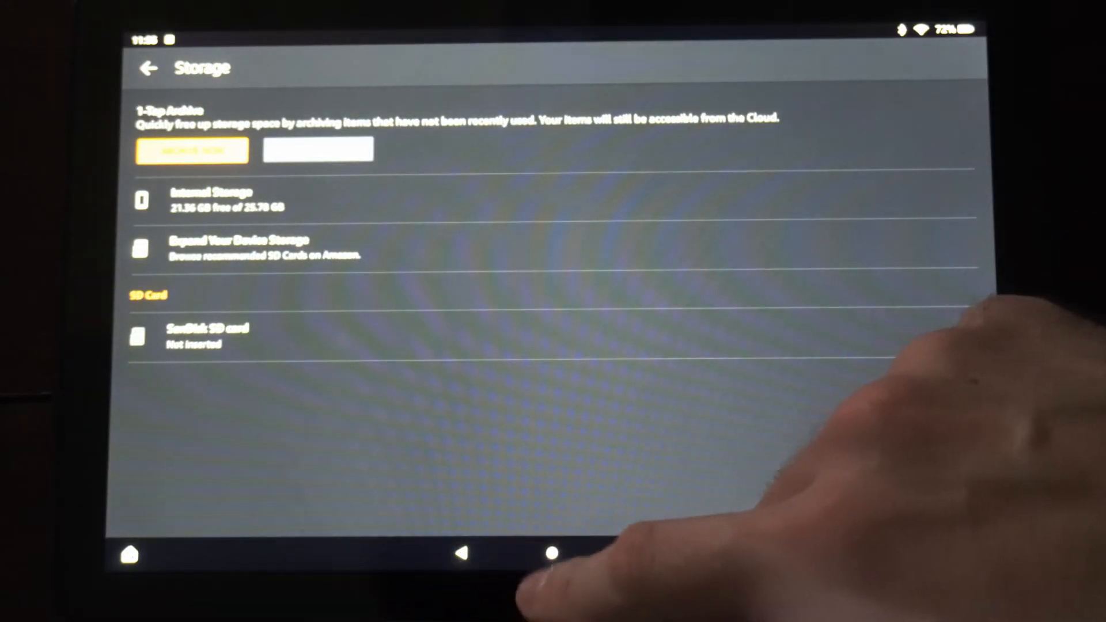
{"action": "left_click", "coordinate": [192, 149]}
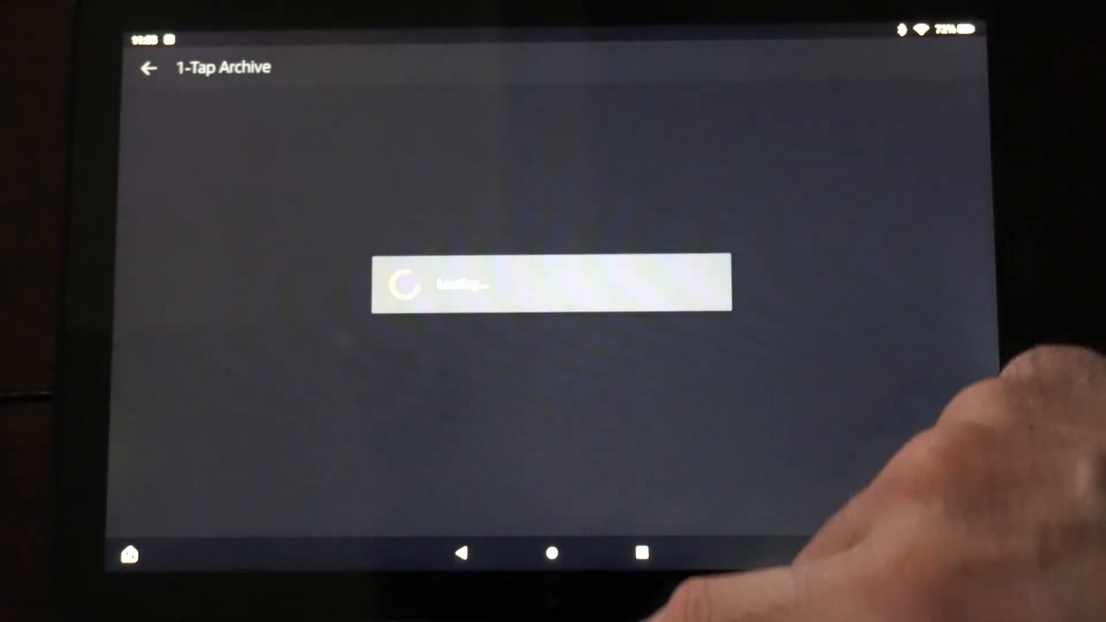